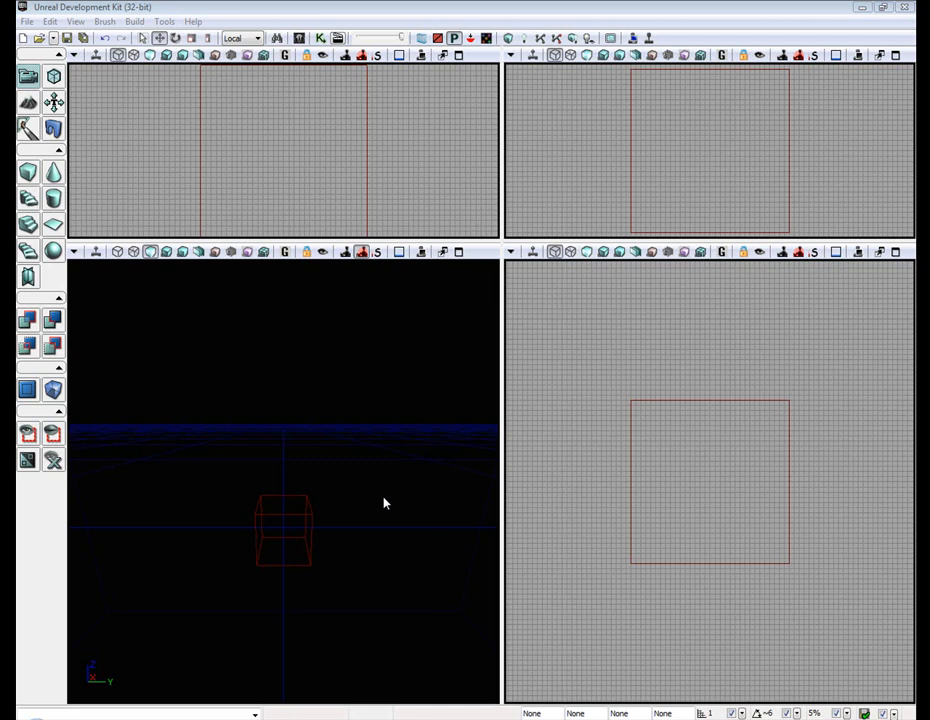
{"action": "mouse_move", "coordinate": [35, 152]}
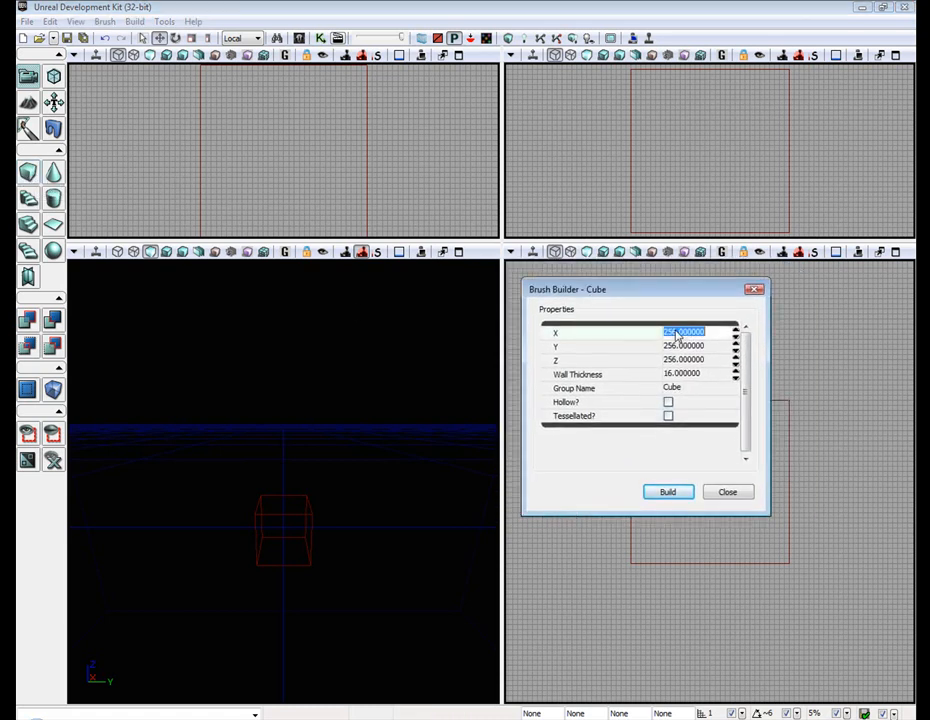
Build a 1024 by 1024 checkered floor slab, then resize the cube brush to 256×256×50.
{"action": "type", "text": "1024"}
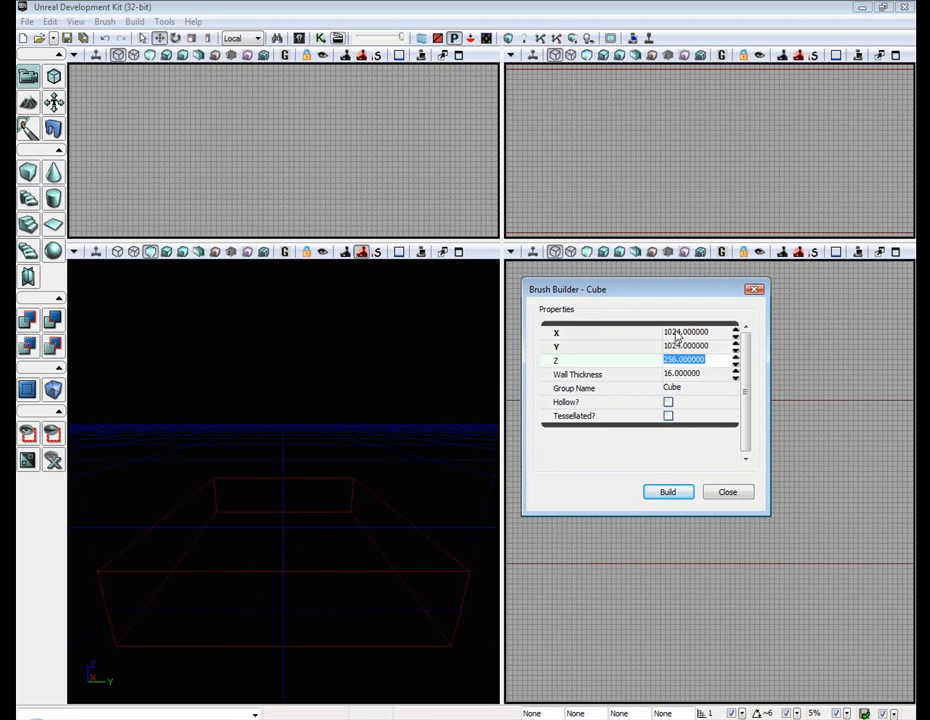
{"action": "type", "text": "1"}
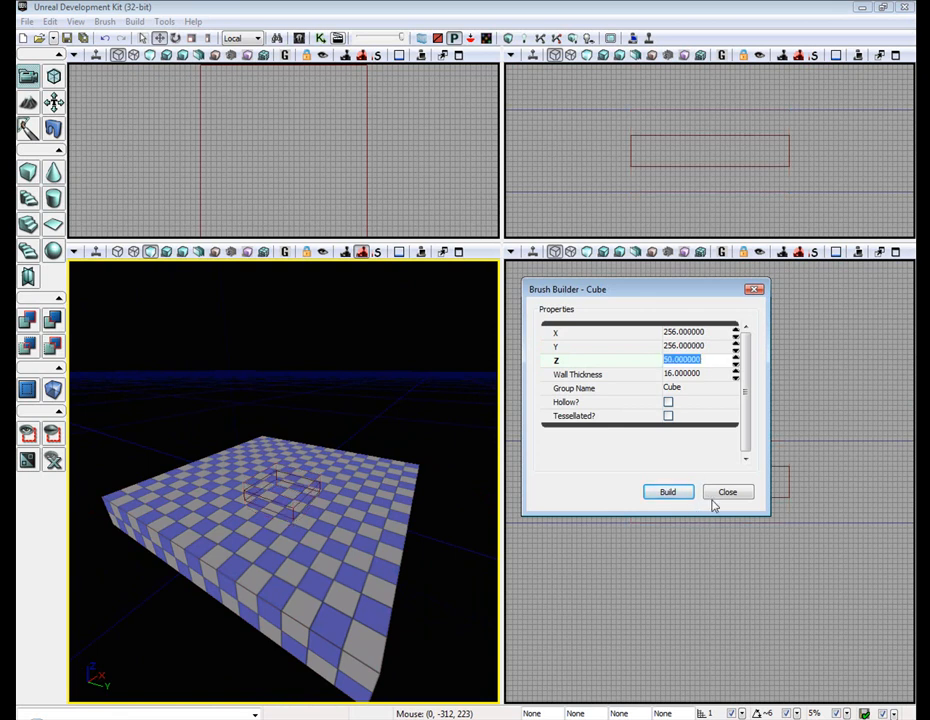
Close the Brush Builder, subtract the pit and place a light above the floor.
{"action": "left_click", "coordinate": [667, 491]}
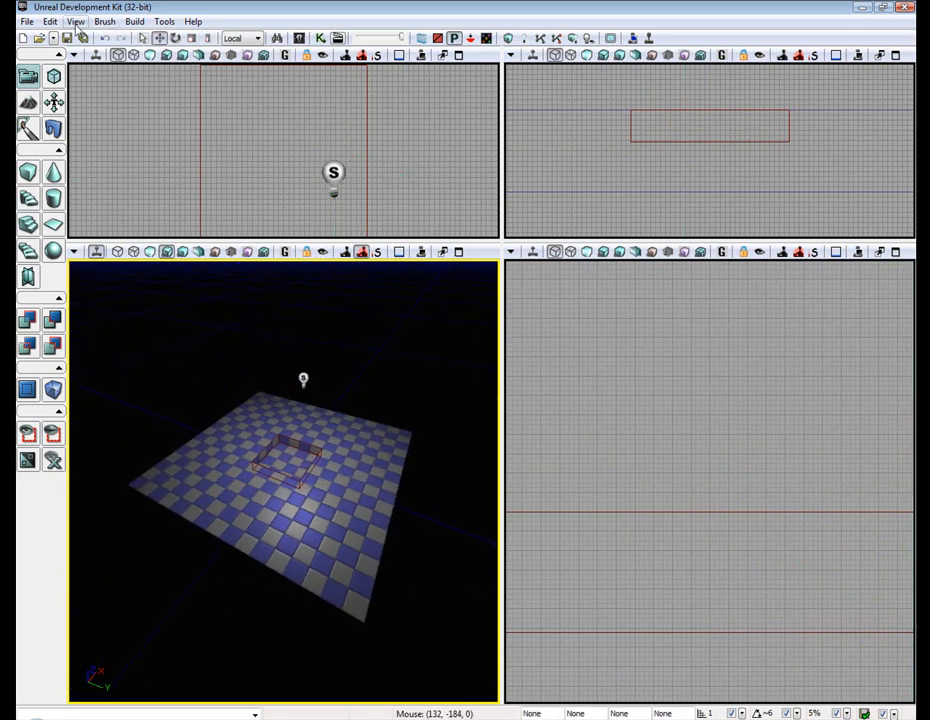
Select FluidSurfaceActor in Actor Classes and add one inside the pit.
{"action": "left_click", "coordinate": [75, 21]}
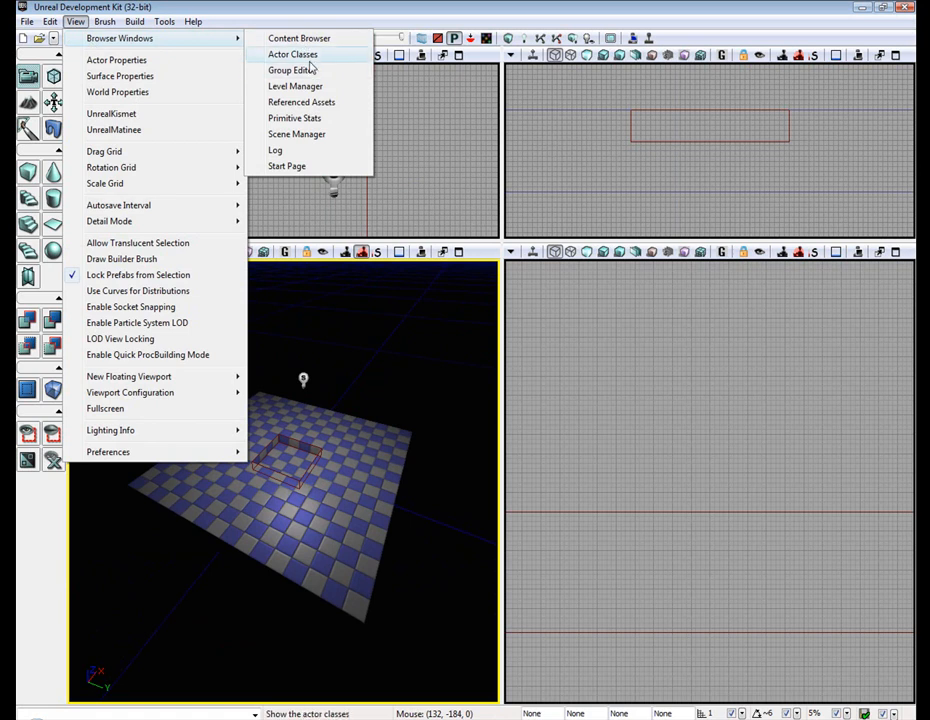
{"action": "left_click", "coordinate": [293, 54]}
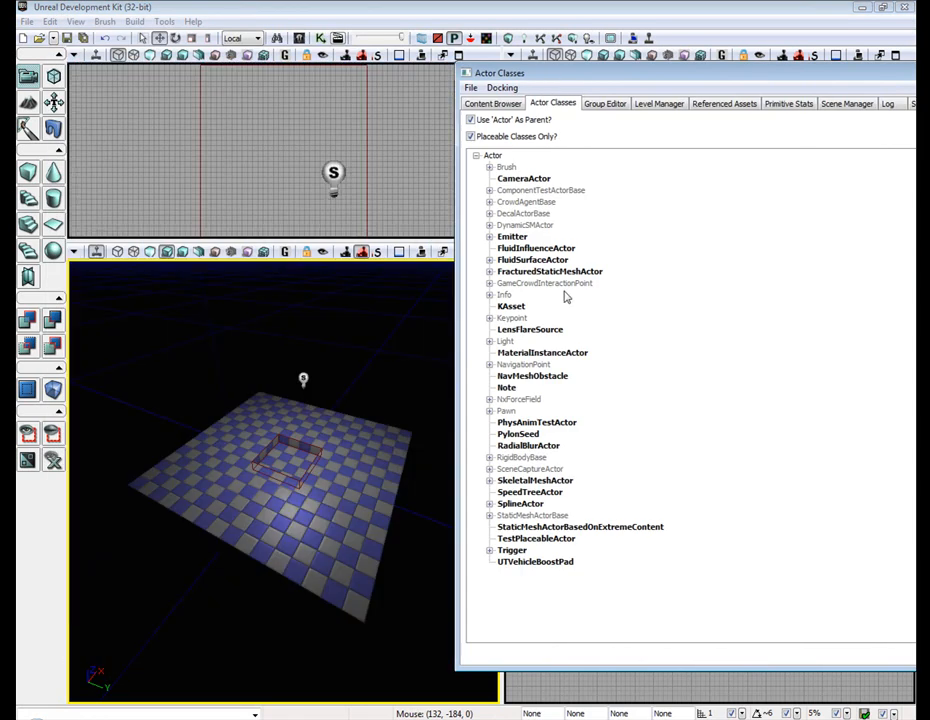
{"action": "left_click", "coordinate": [536, 247]}
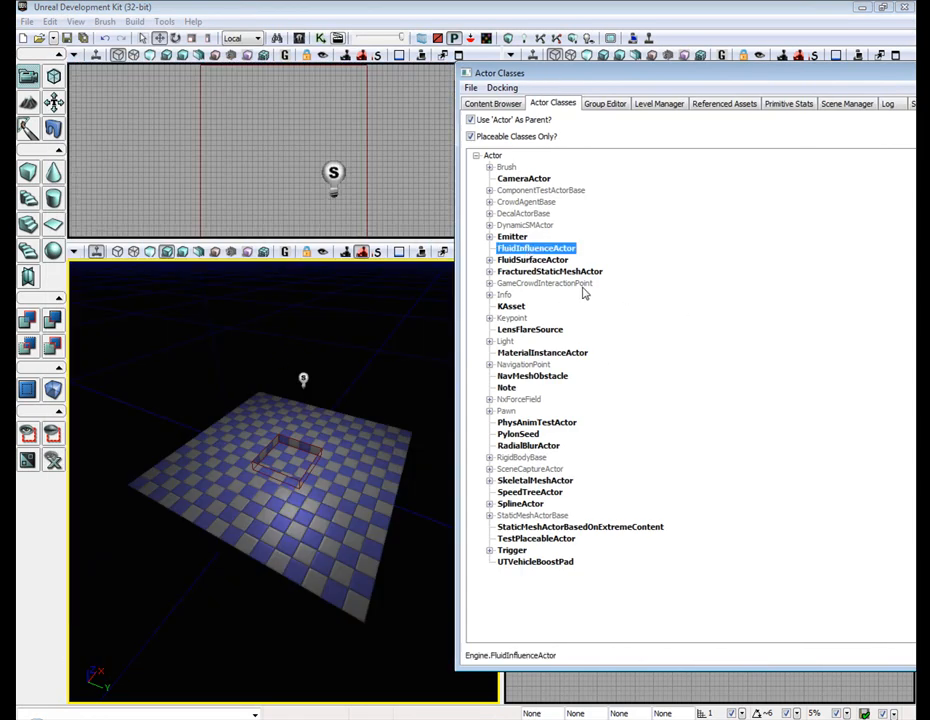
{"action": "left_click", "coordinate": [533, 260]}
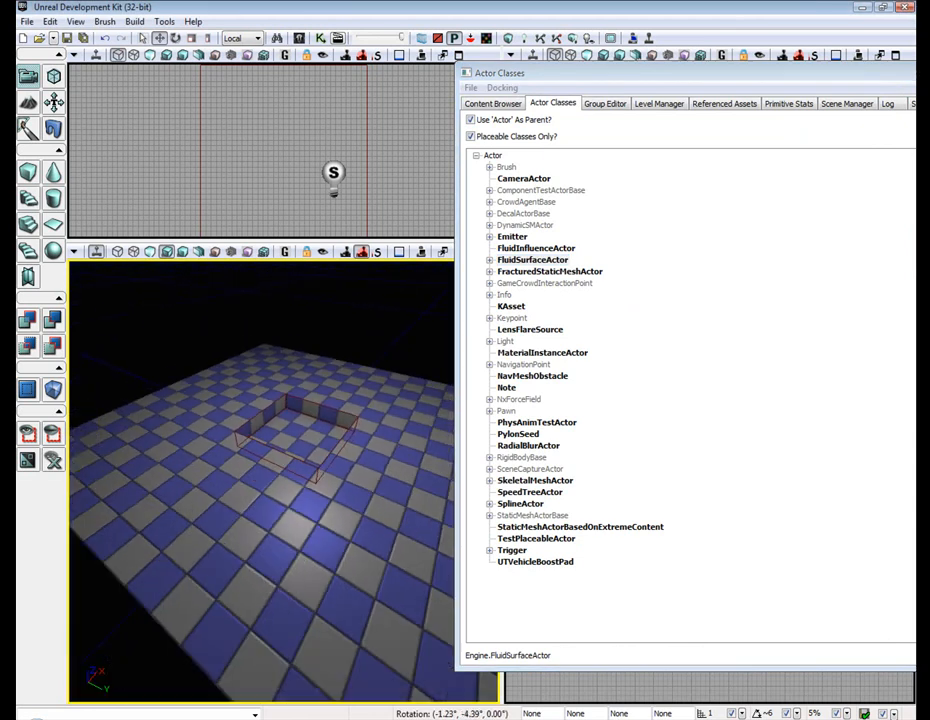
{"action": "right_click", "coordinate": [280, 470]}
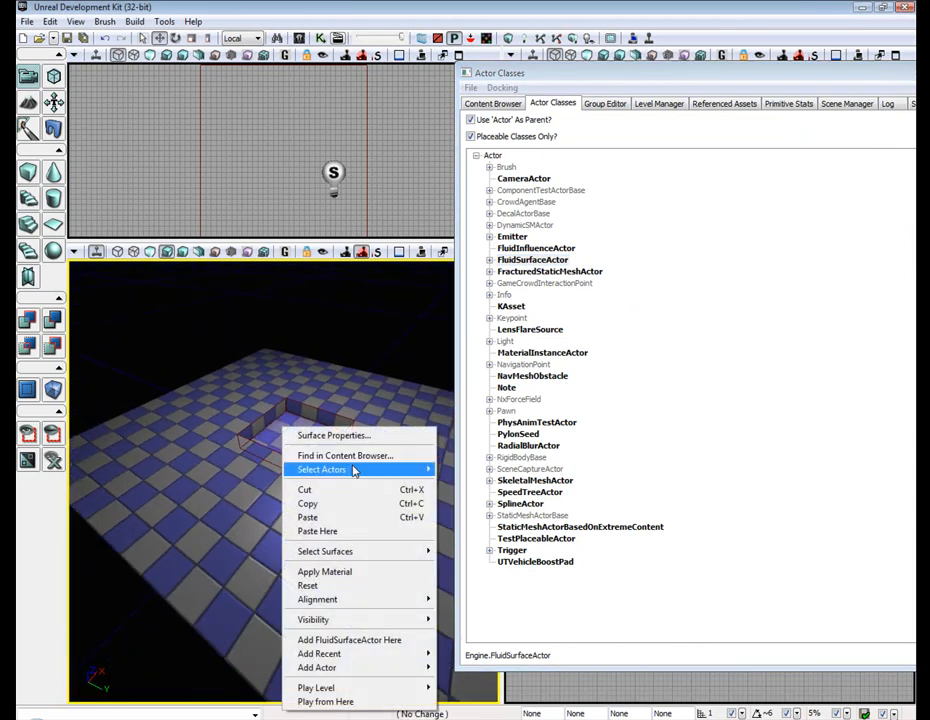
{"action": "mouse_move", "coordinate": [310, 425]}
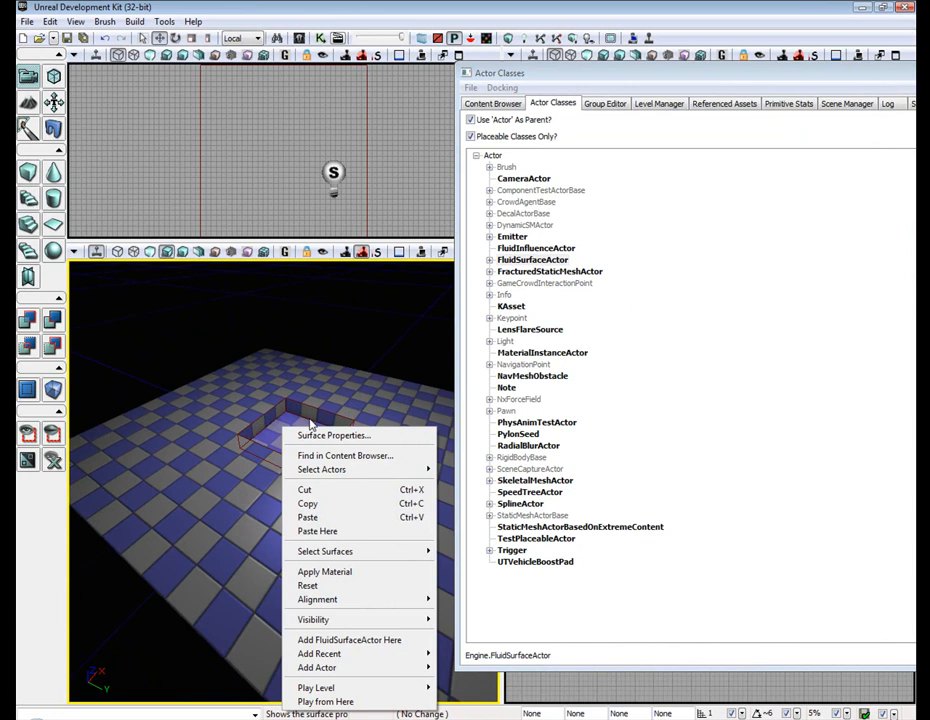
{"action": "mouse_move", "coordinate": [349, 640]}
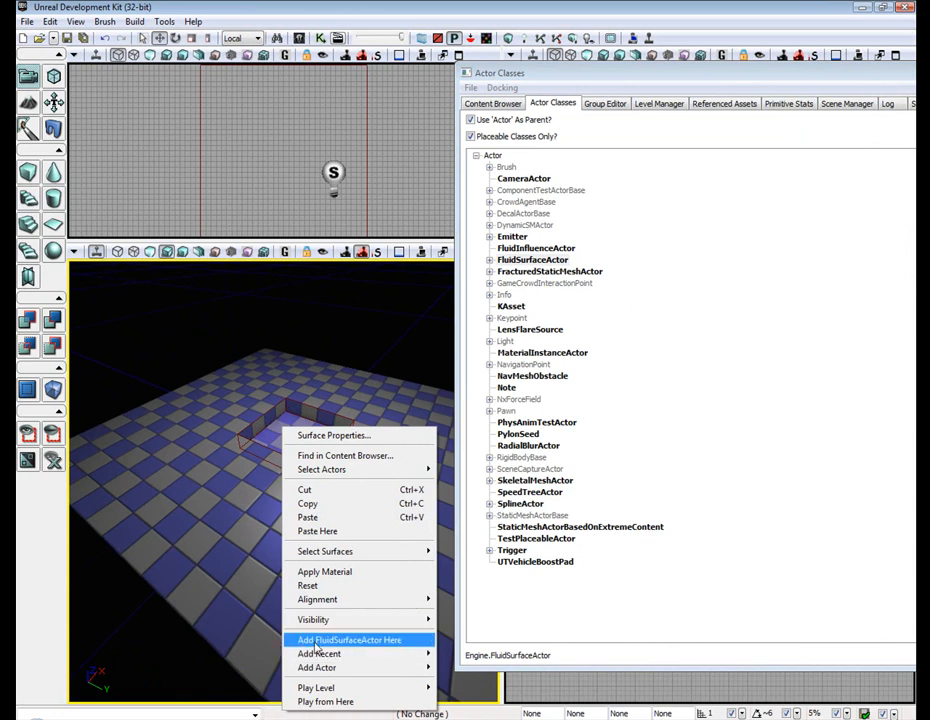
{"action": "left_click", "coordinate": [348, 639]}
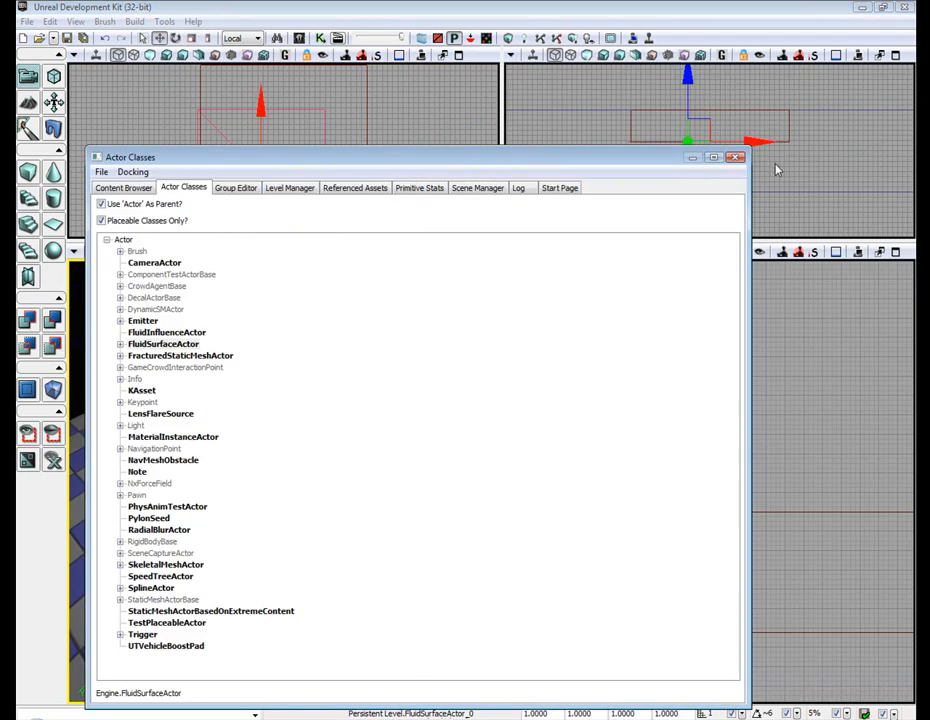
Close Actor Classes and open FluidSurfaceActor_0 properties alongside the Content Browser.
{"action": "left_click", "coordinate": [735, 157]}
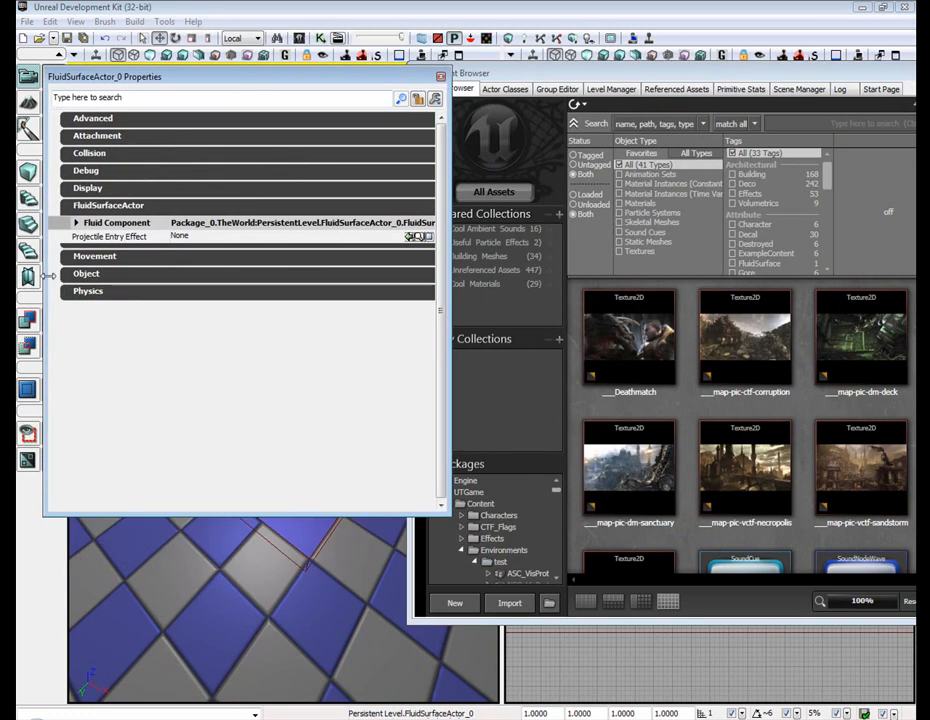
Assign M_UN_Liquid_BSP_BlueWater02 as the Fluid Component's Fluid Material.
{"action": "left_click", "coordinate": [76, 222]}
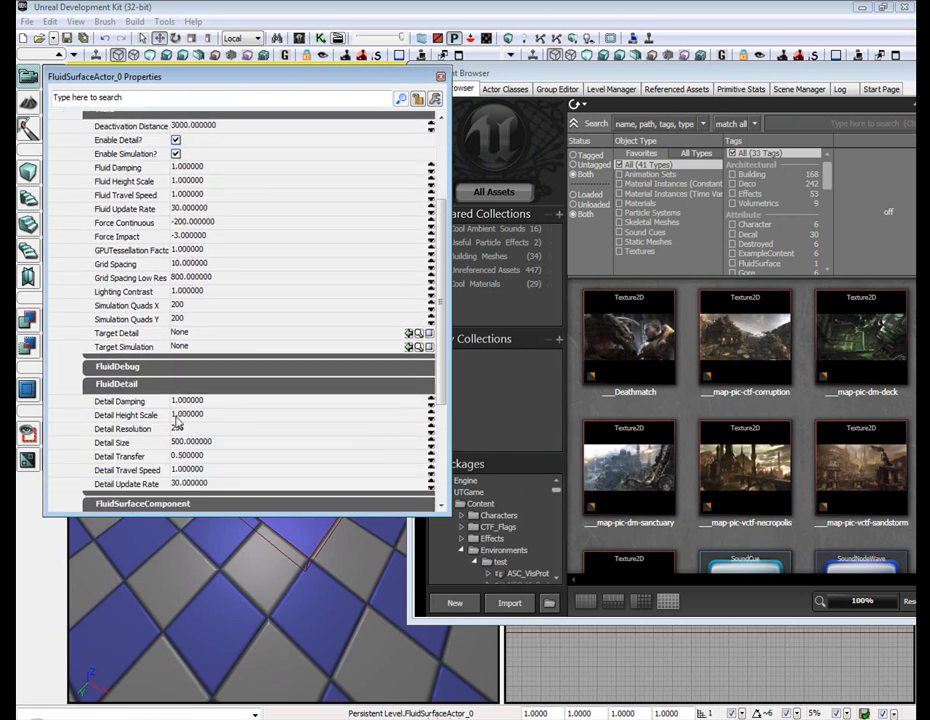
{"action": "scroll", "scroll_direction": "down", "scroll_amount": 3}
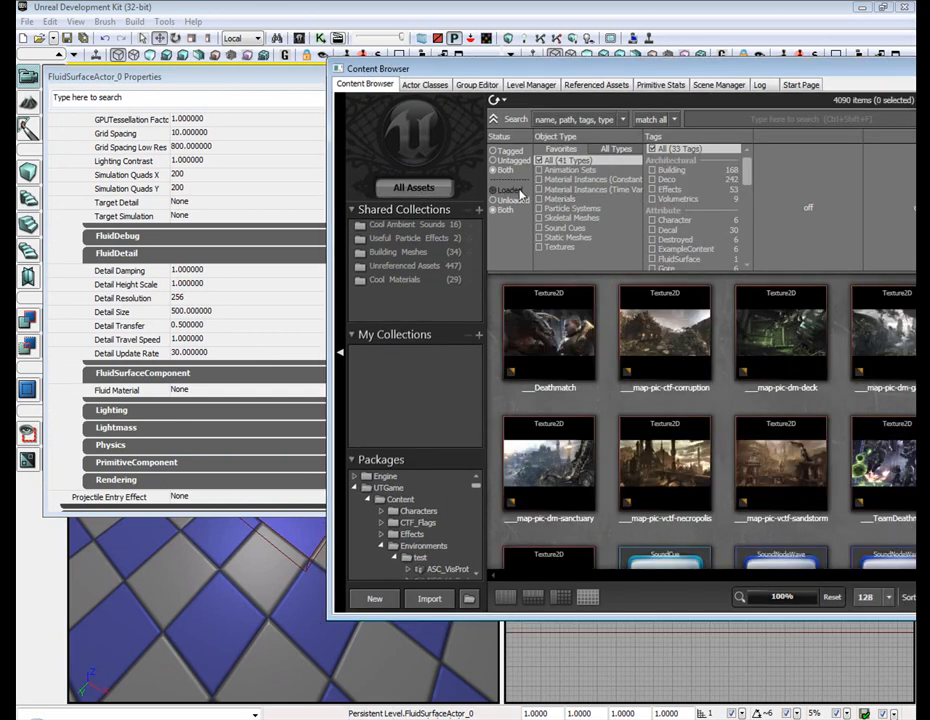
{"action": "left_click", "coordinate": [540, 198]}
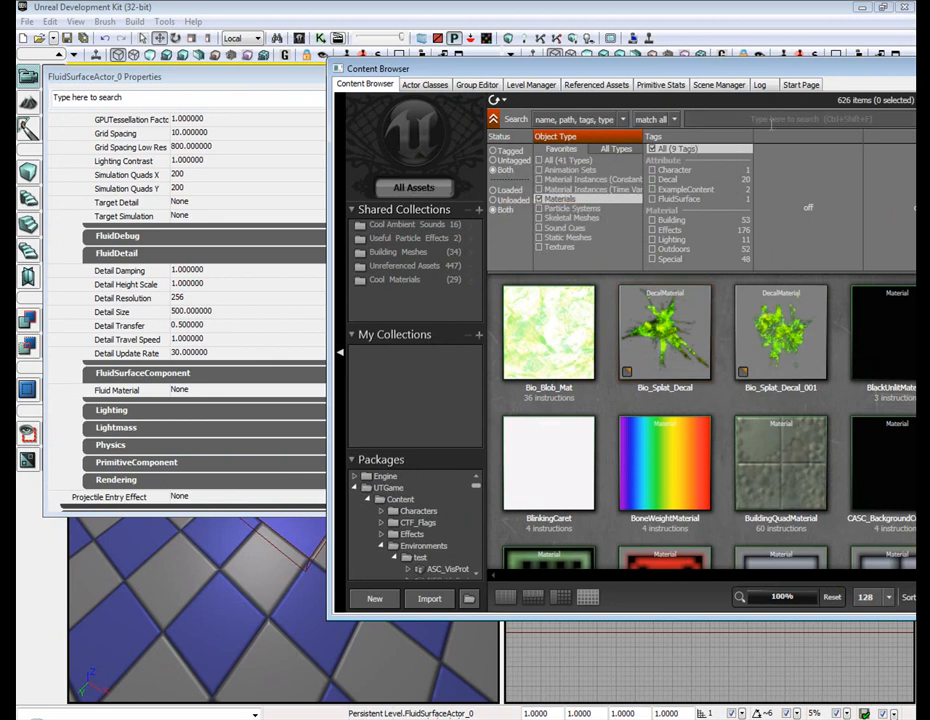
{"action": "type", "text": "water"}
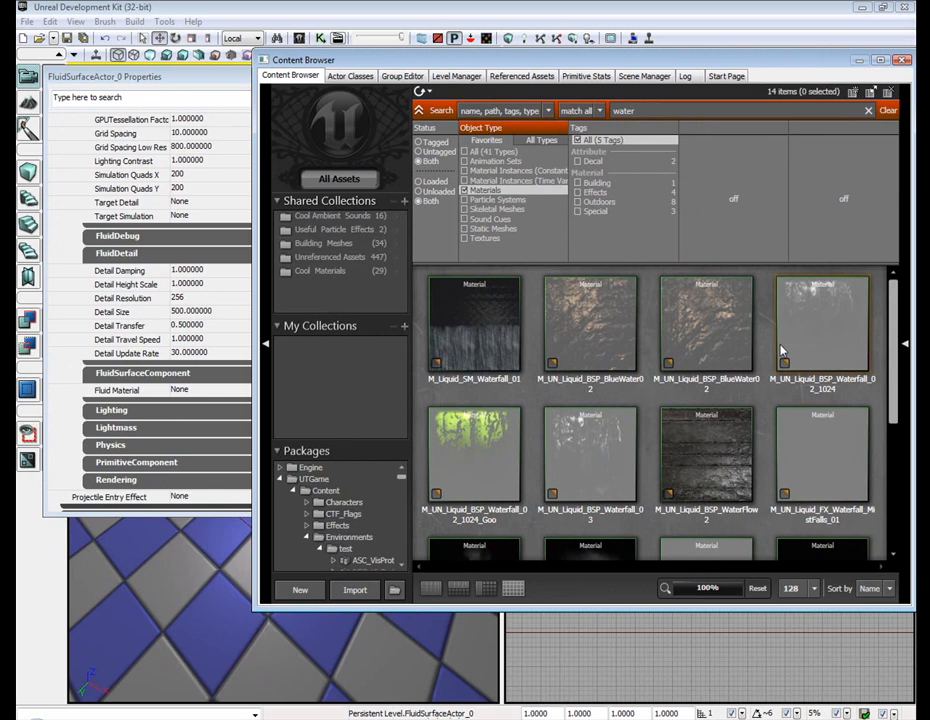
{"action": "left_click", "coordinate": [706, 323]}
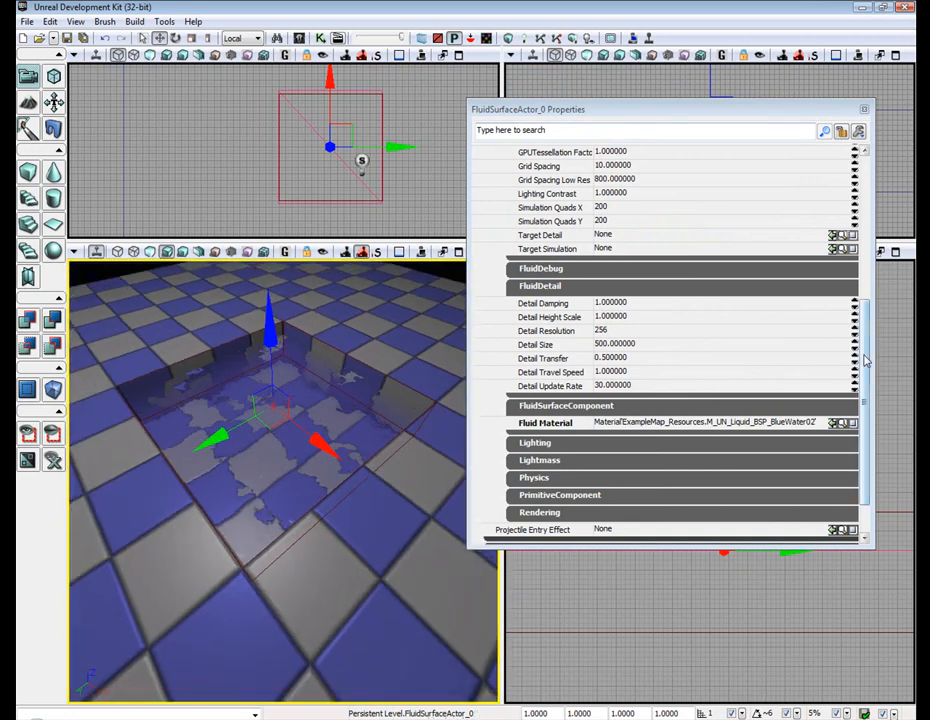
Set the fluid surface's Fluid Height Scale to 20.
{"action": "scroll", "scroll_direction": "up", "scroll_amount": 3}
{"action": "type", "text": "20"}
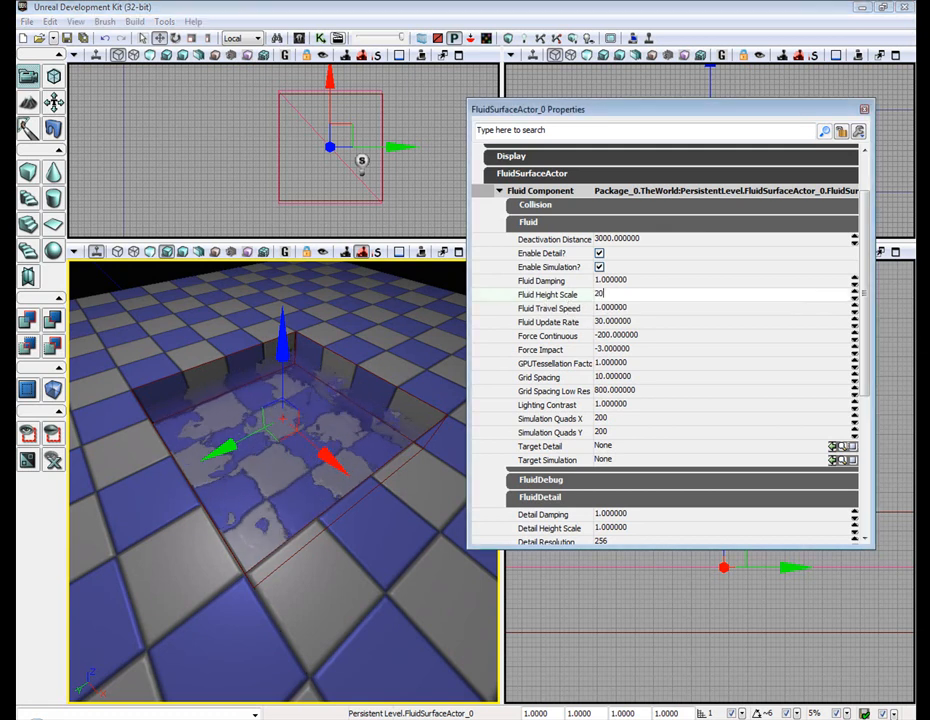
{"action": "left_click", "coordinate": [133, 21]}
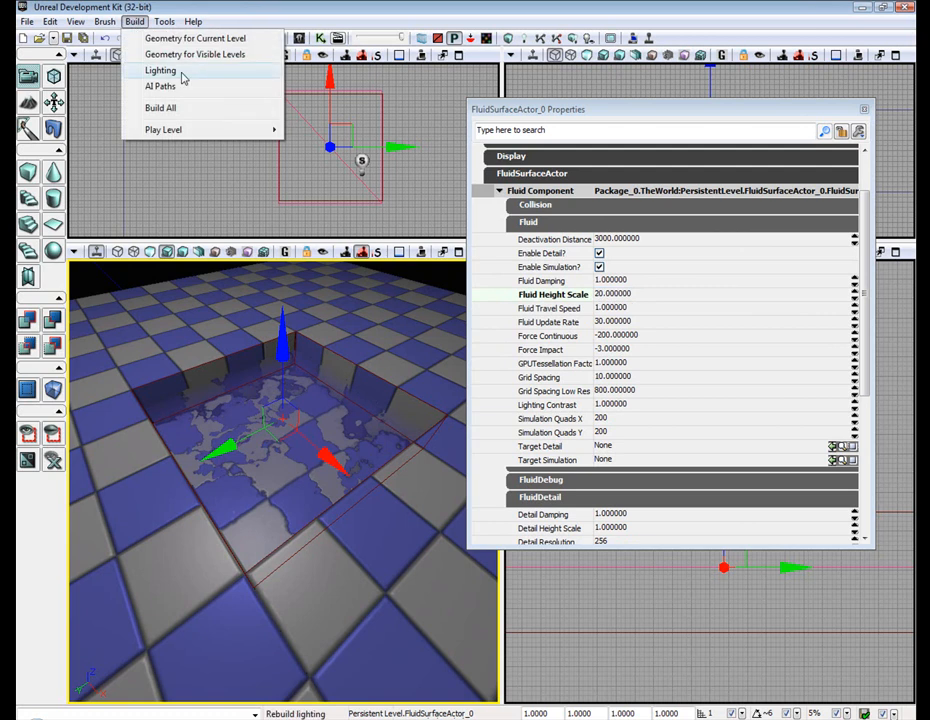
Rebuild the level lighting, confirming the Lighting Build Options.
{"action": "left_click", "coordinate": [160, 70]}
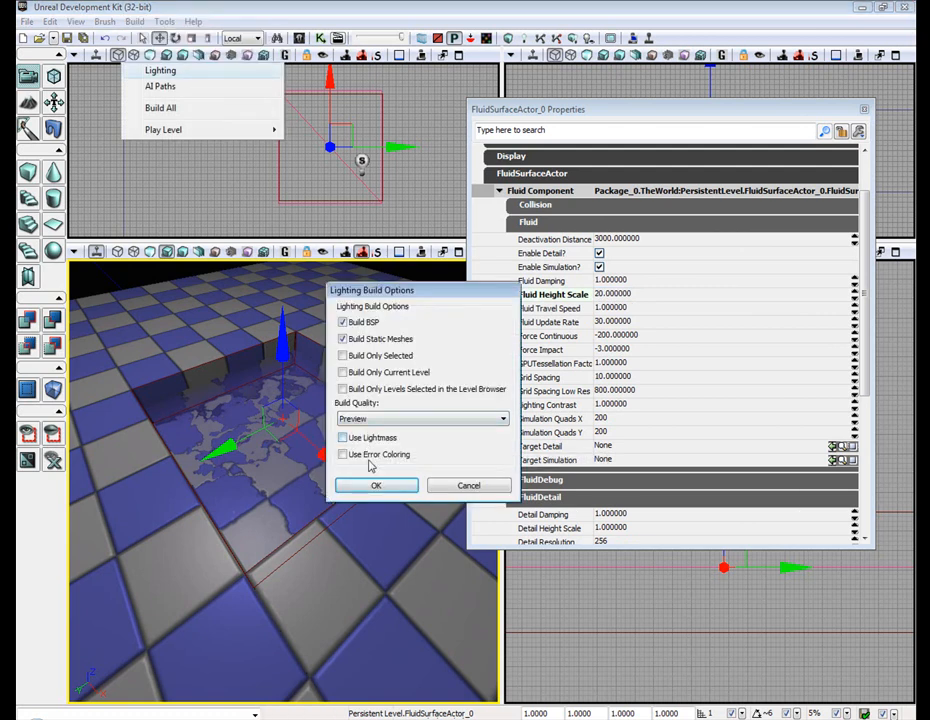
{"action": "left_click", "coordinate": [376, 485]}
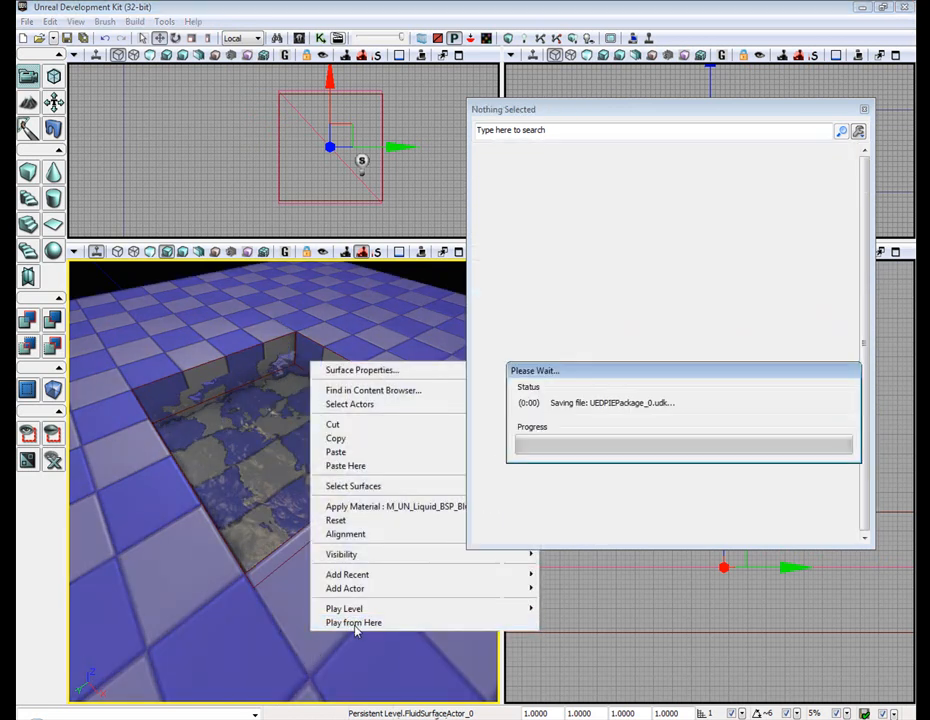
Play from the floor, shoot the water to raise tall waves, then end the test.
{"action": "left_click", "coordinate": [353, 622]}
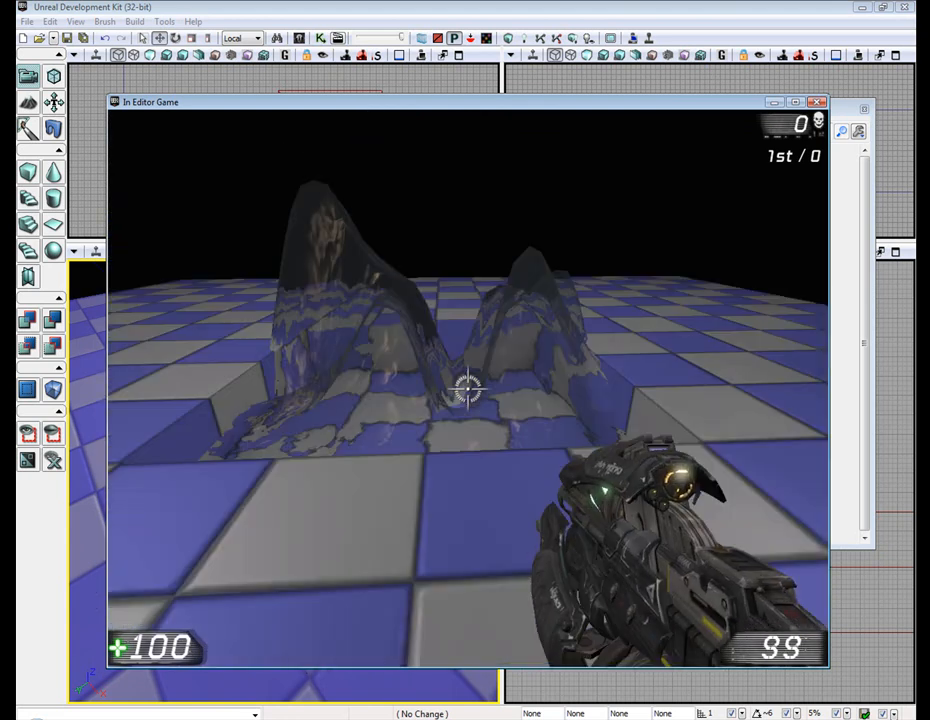
{"action": "left_click", "coordinate": [817, 101]}
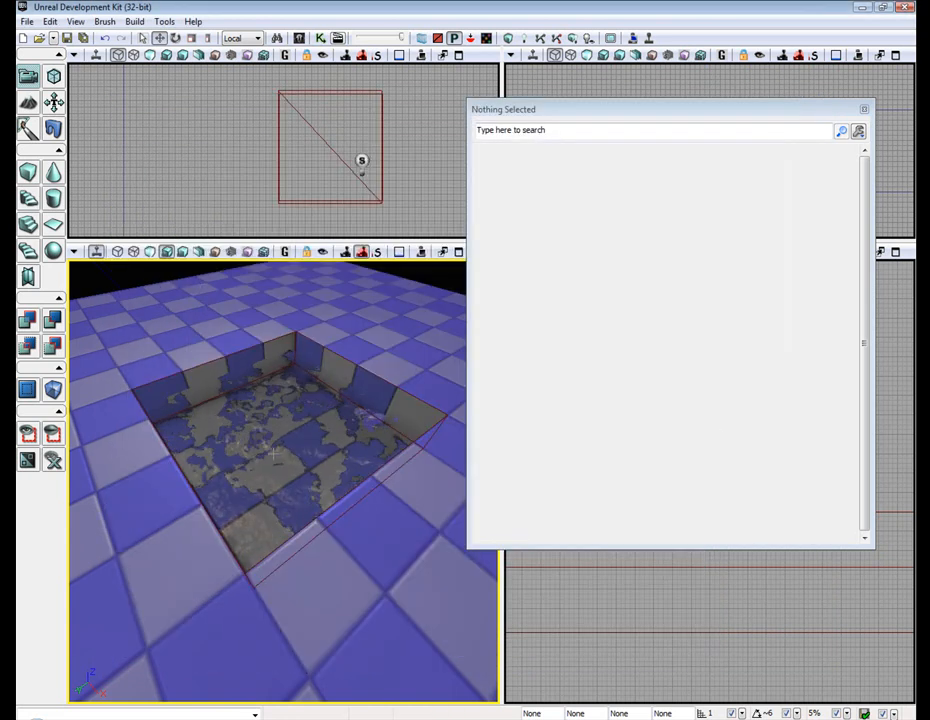
Reset the fluid actor's Fluid Height Scale to 1 and briefly expand FluidDebug.
{"action": "left_click", "coordinate": [280, 400]}
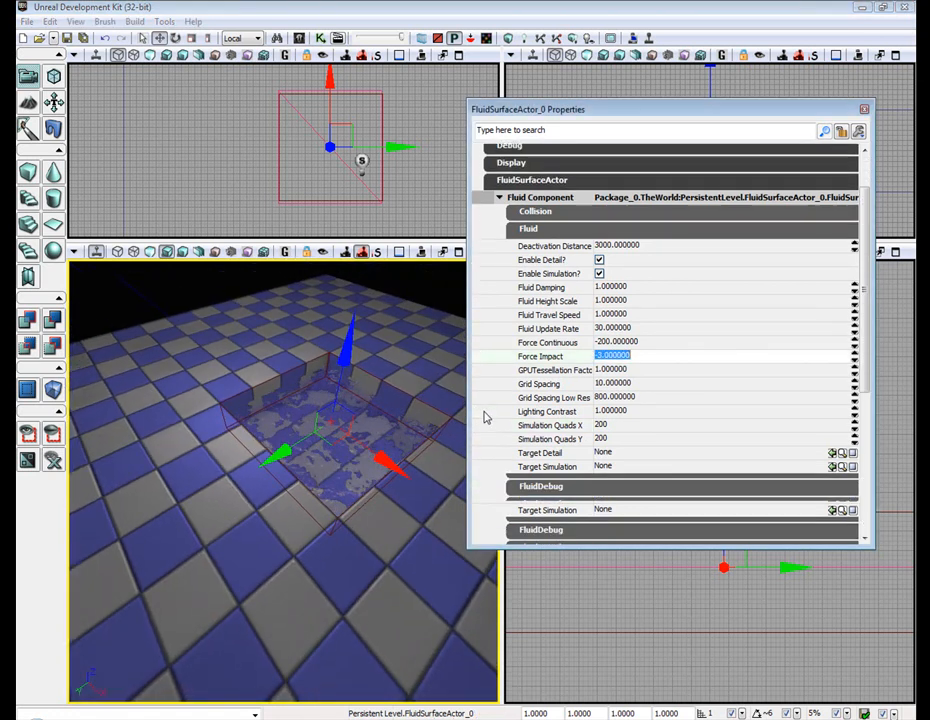
{"action": "scroll", "scroll_direction": "down", "scroll_amount": 3}
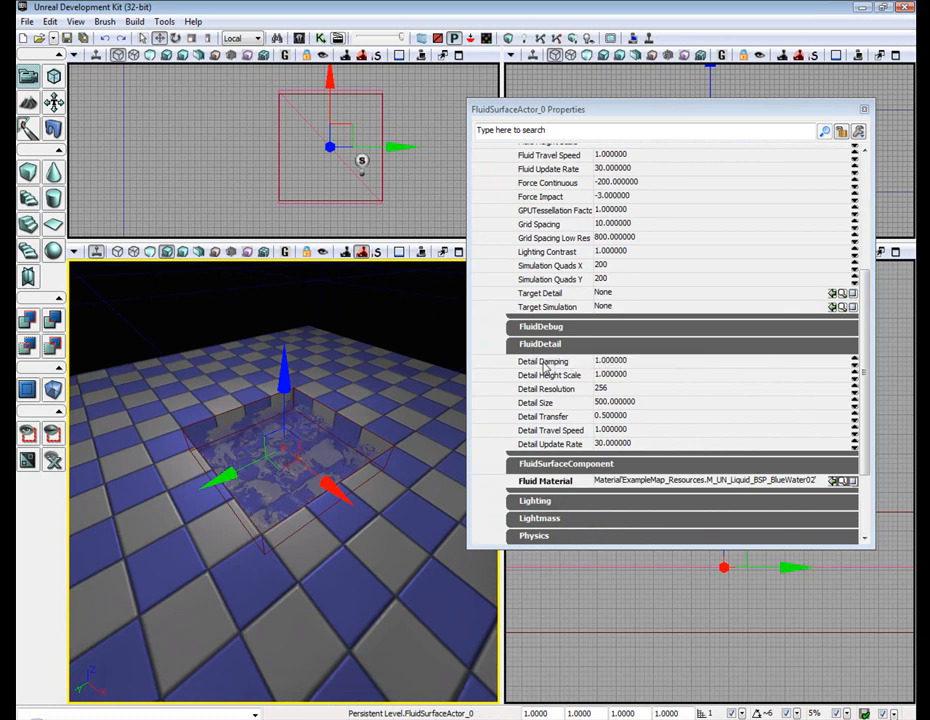
{"action": "left_click", "coordinate": [541, 326]}
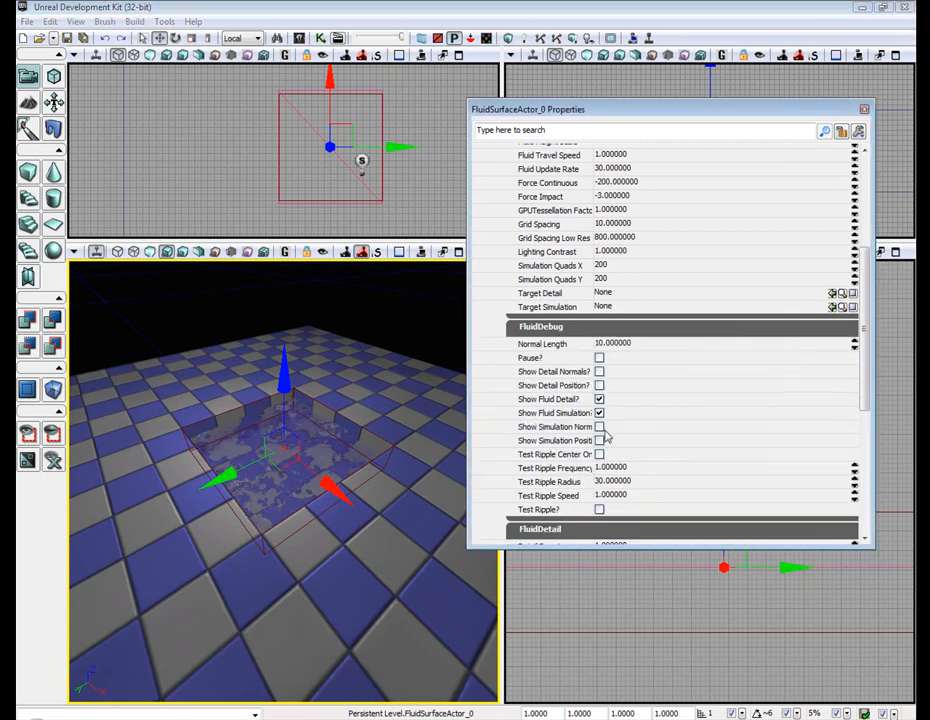
{"action": "left_click", "coordinate": [541, 326]}
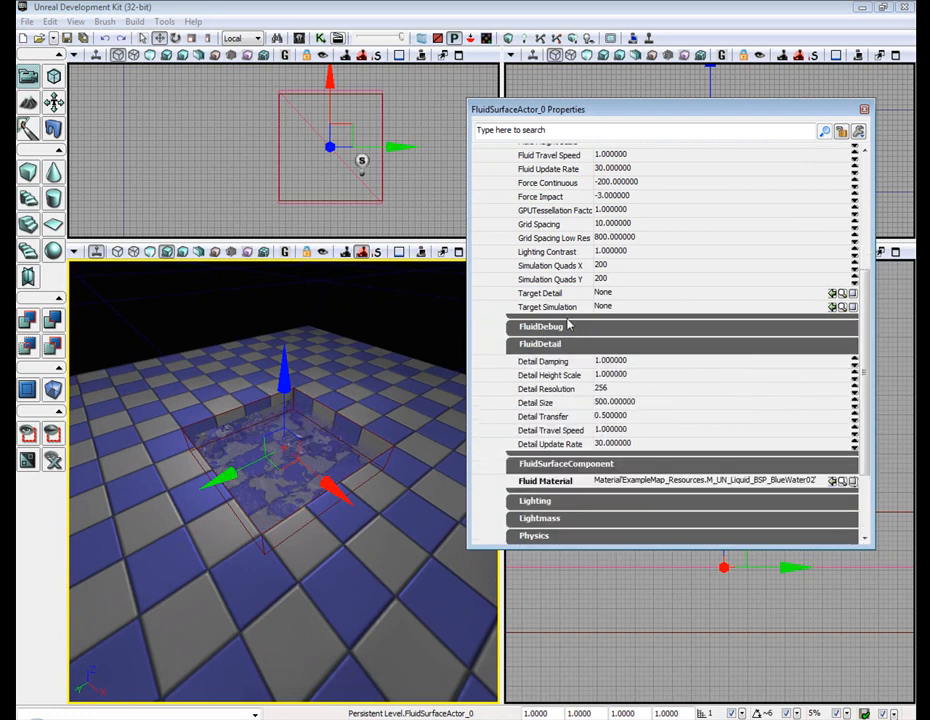